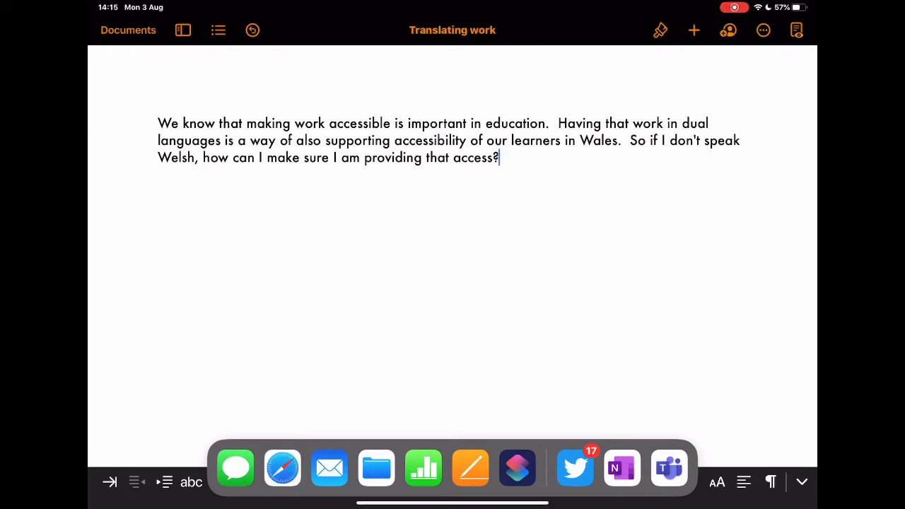
# Put Safari in Split View beside the Pages document and load Google Translate via 'google transla'.
pyautogui.click(282, 467)
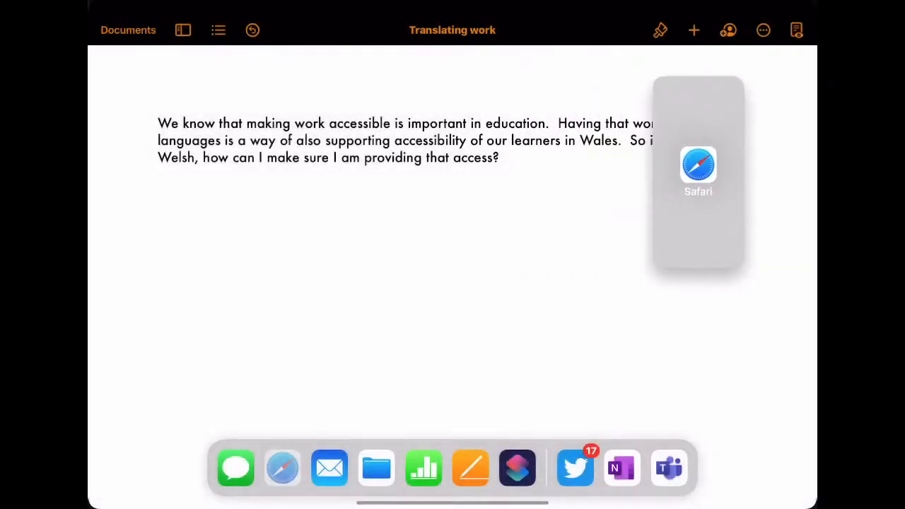
pyautogui.click(699, 167)
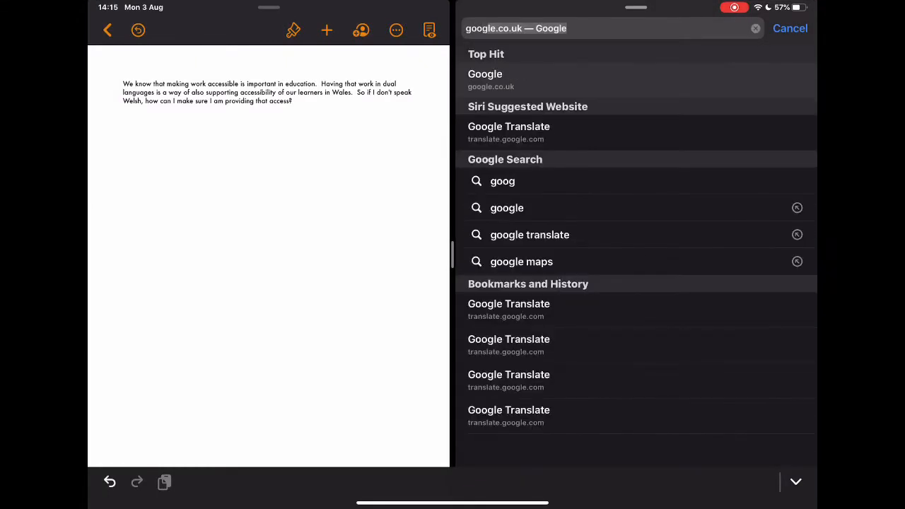
pyautogui.write('google transla')
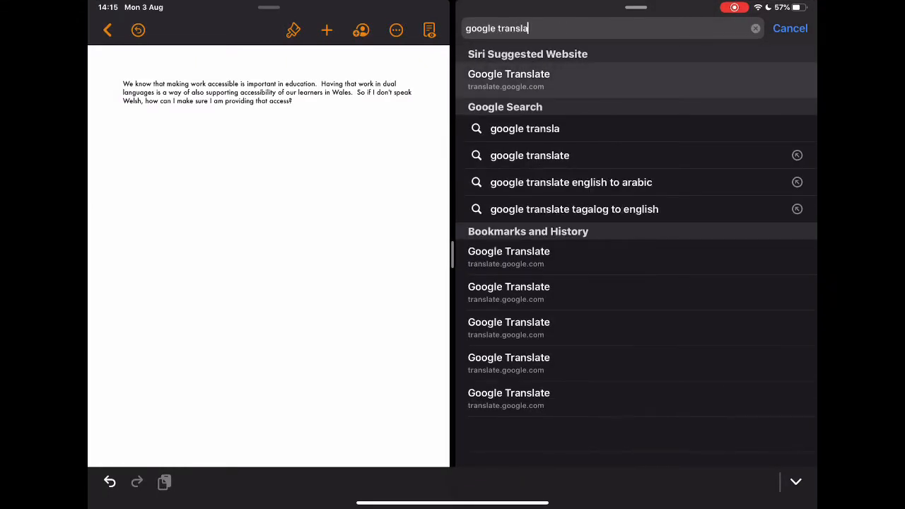
pyautogui.click(510, 80)
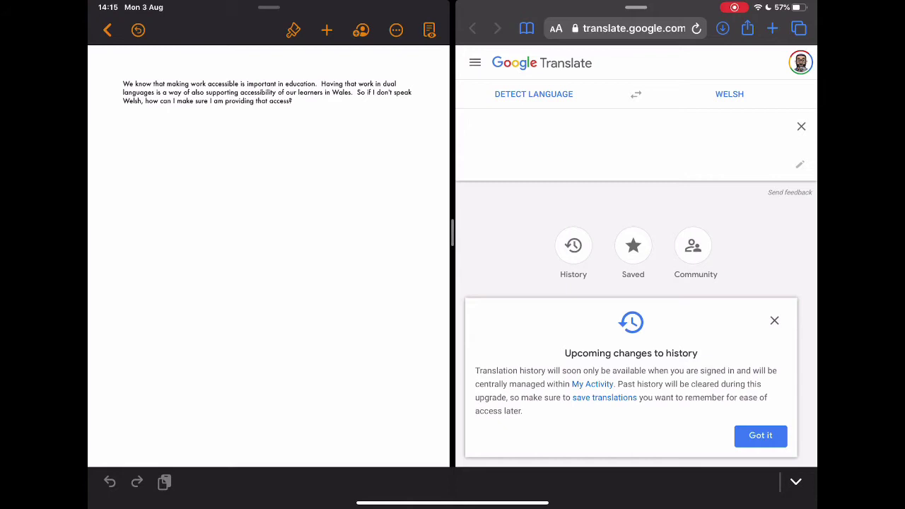
# Paste the English accessible-work paragraph into the source box and copy its Welsh translation.
pyautogui.doubleClick(268, 92)
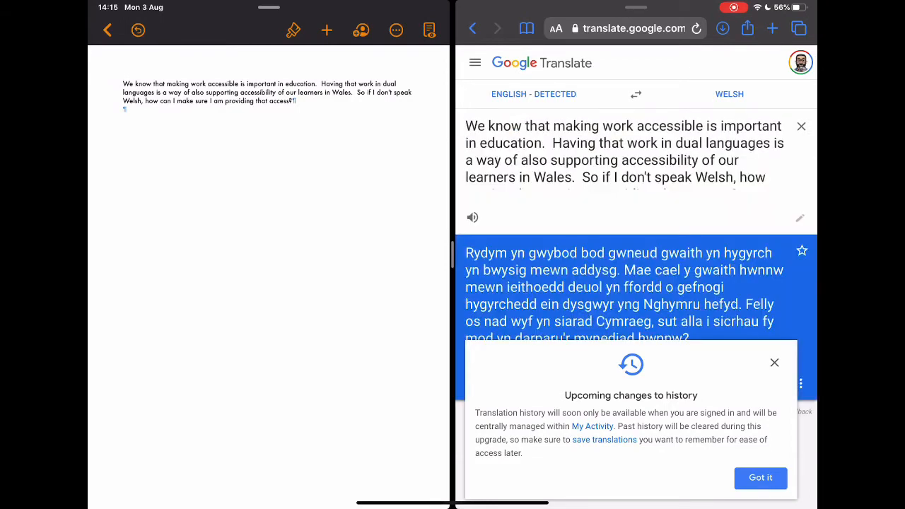
pyautogui.click(761, 478)
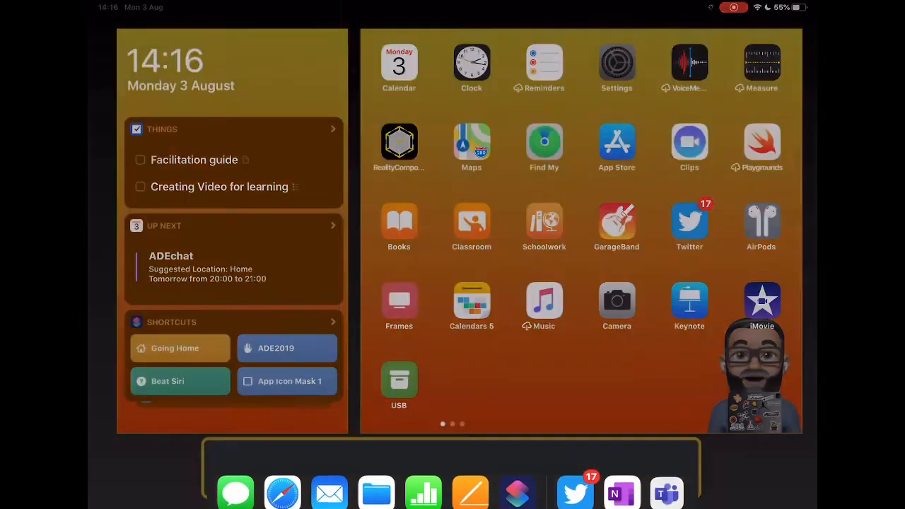
# Add Welsh as a new keyboard under Settings > General > Keyboard > Keyboards.
pyautogui.click(616, 68)
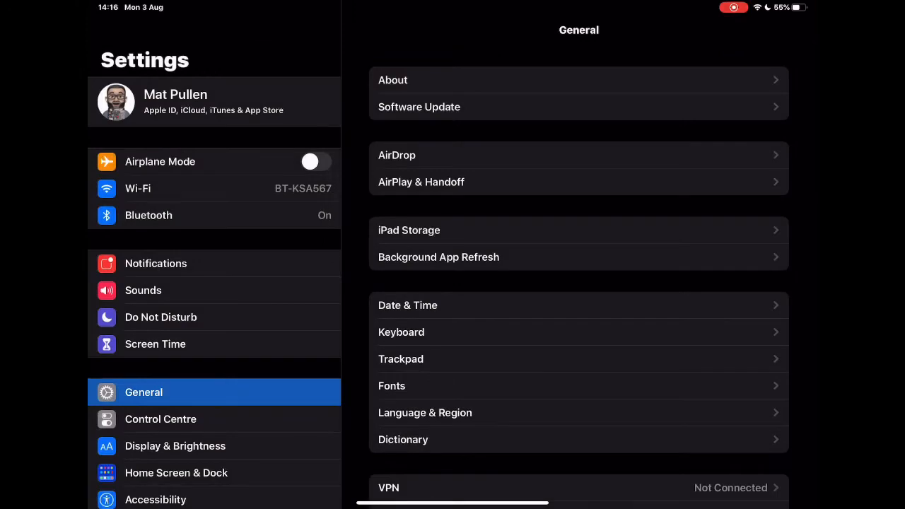
pyautogui.click(402, 331)
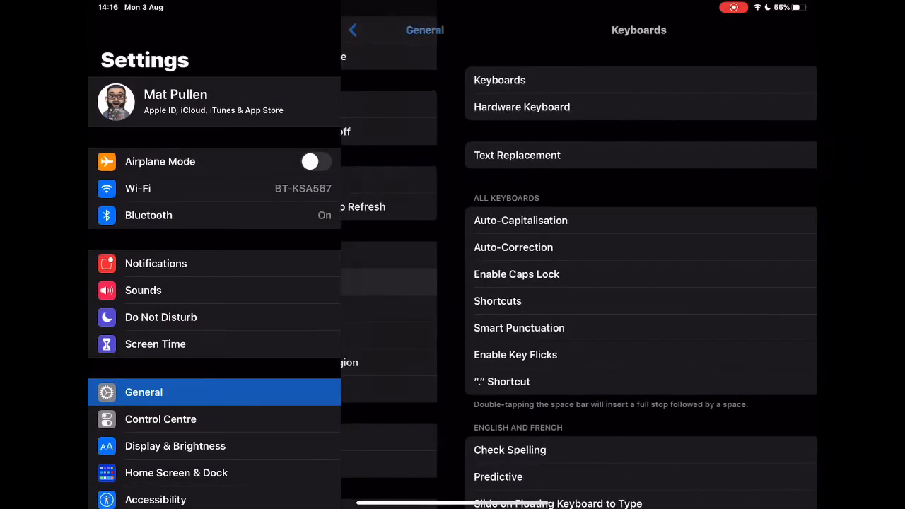
pyautogui.click(499, 79)
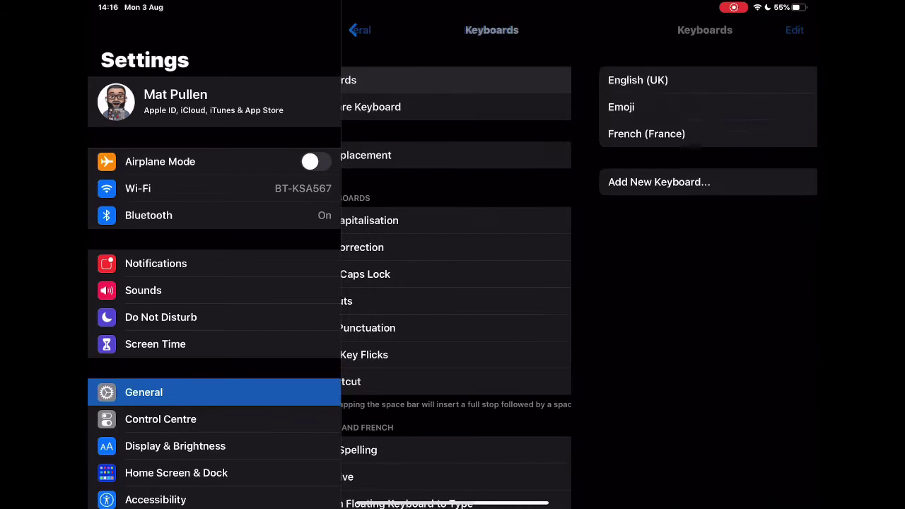
pyautogui.click(659, 181)
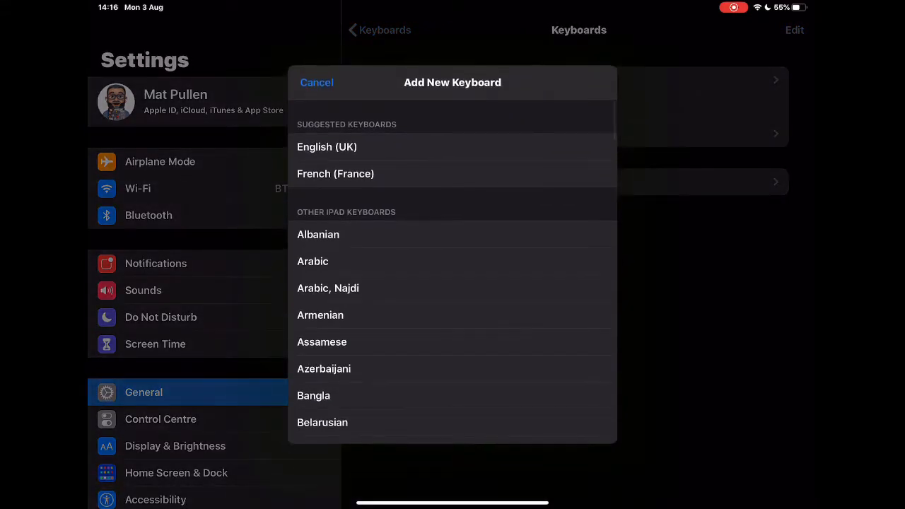
pyautogui.scroll(-3)
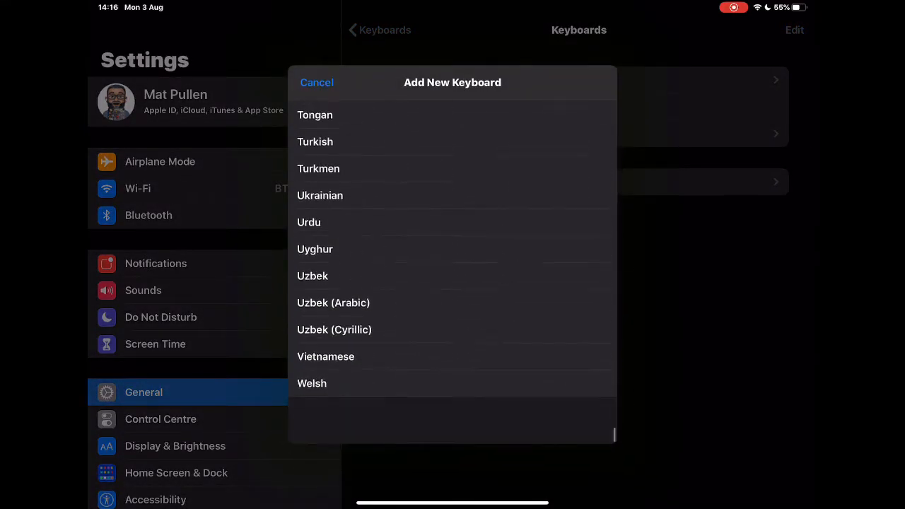
pyautogui.click(311, 383)
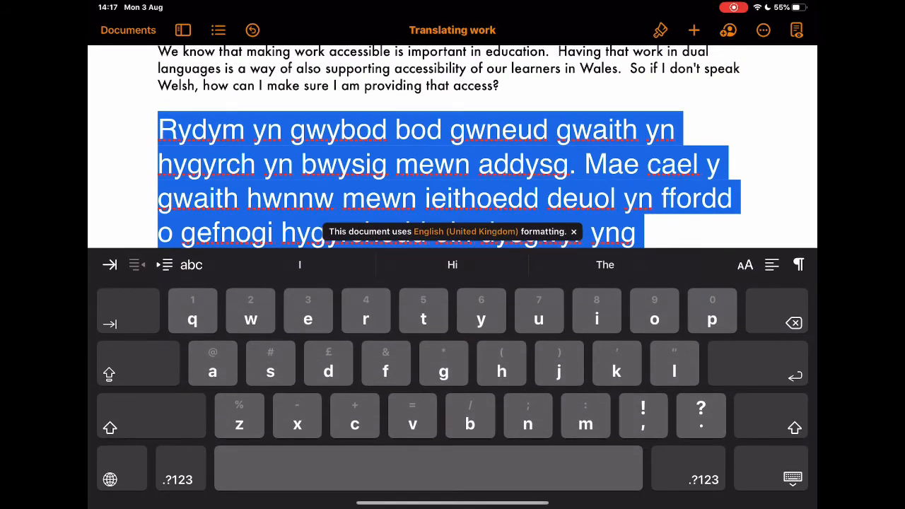
# Dismiss the formatting notice, switch to the Welsh keyboard and give the Welsh paragraph the Body style.
pyautogui.click(574, 232)
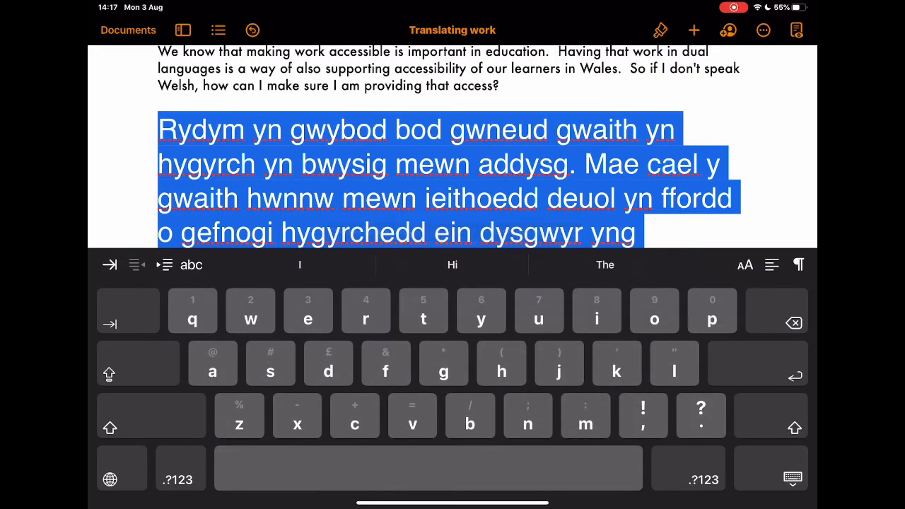
pyautogui.click(110, 481)
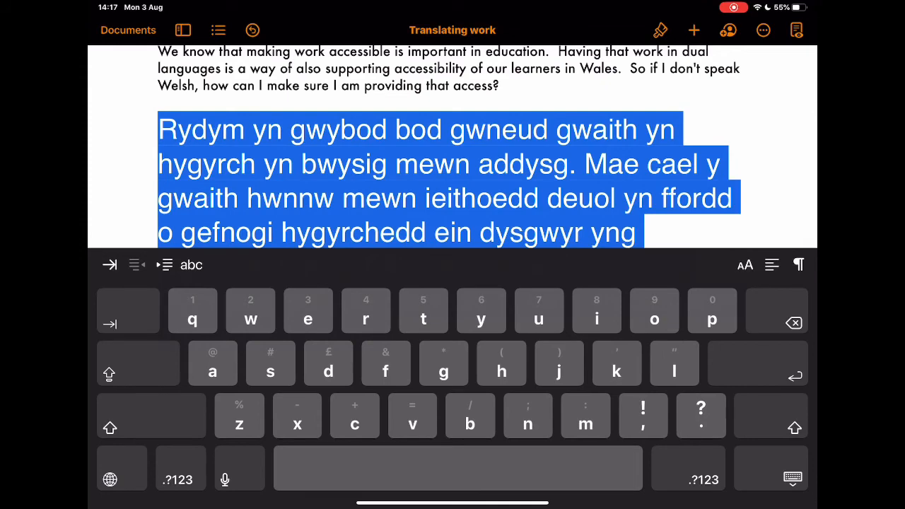
pyautogui.click(792, 480)
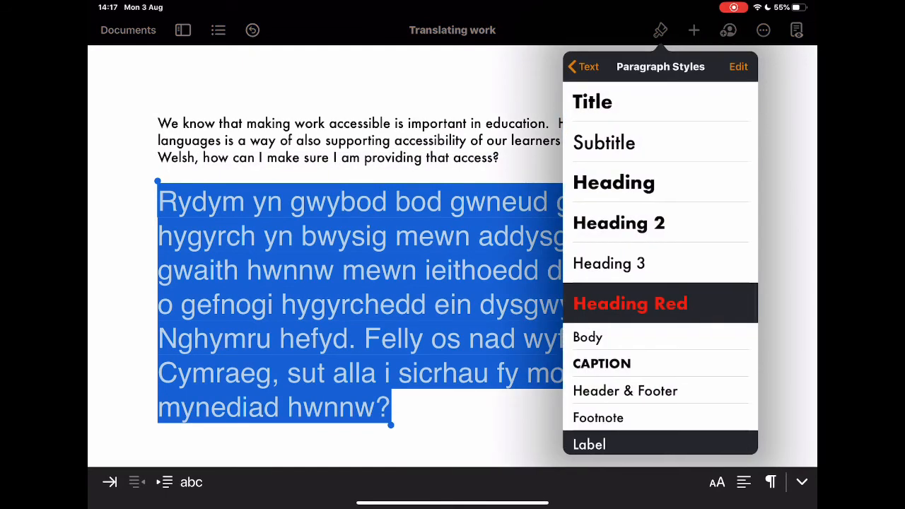
pyautogui.click(589, 336)
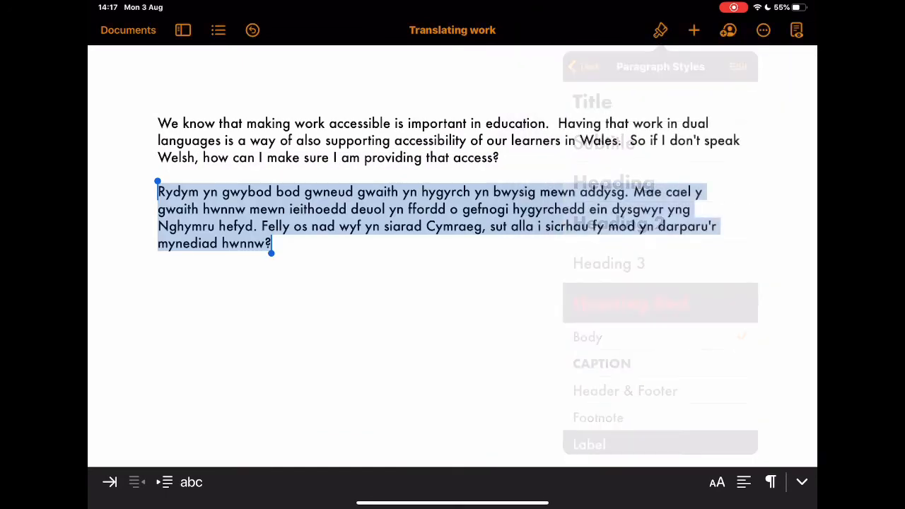